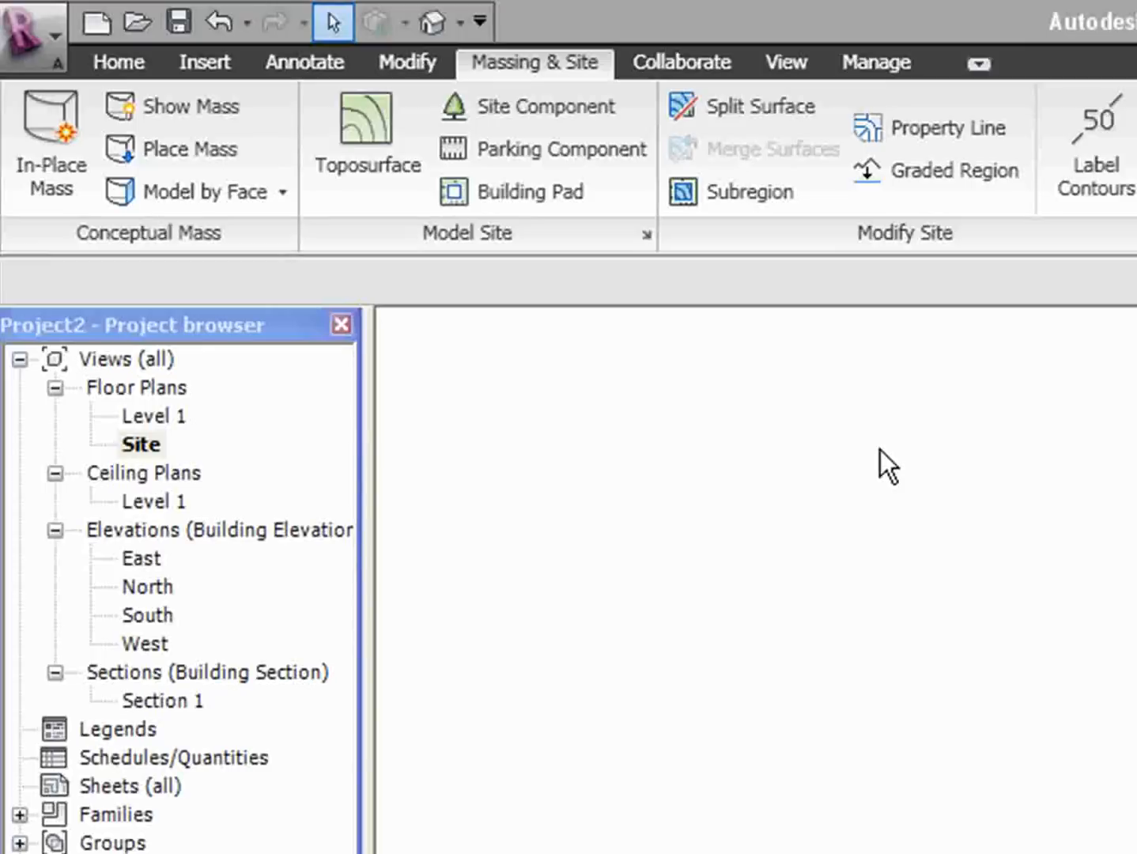
mouse_move(682, 62)
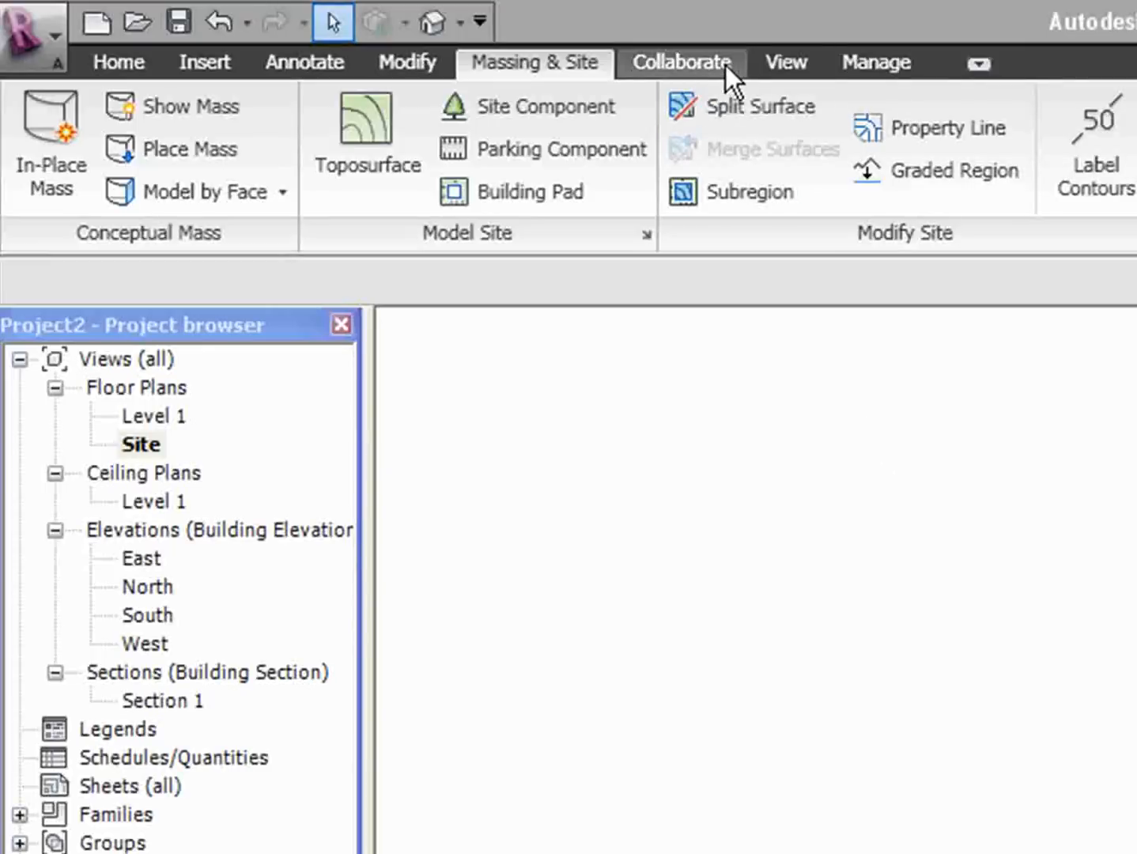
mouse_move(877, 63)
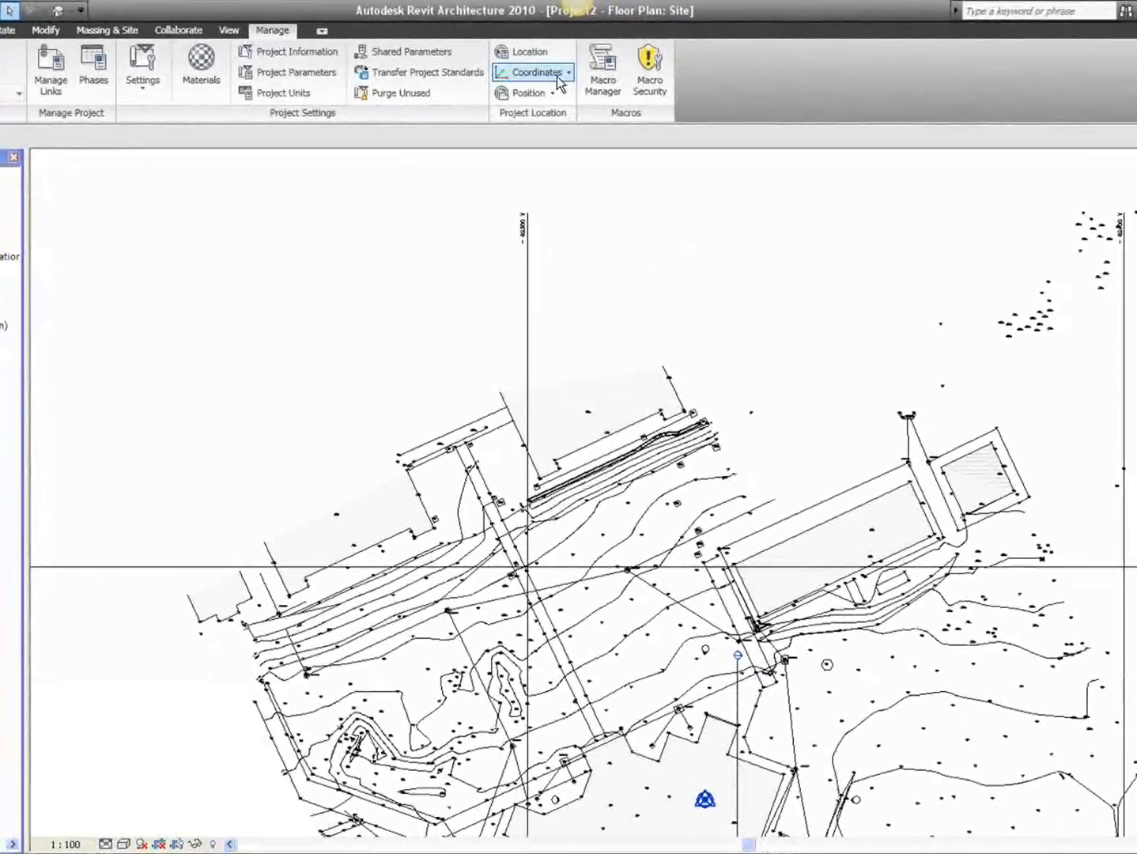
Open the Coordinates drop-down in the Manage tab's Project Location panel.
left_click(539, 72)
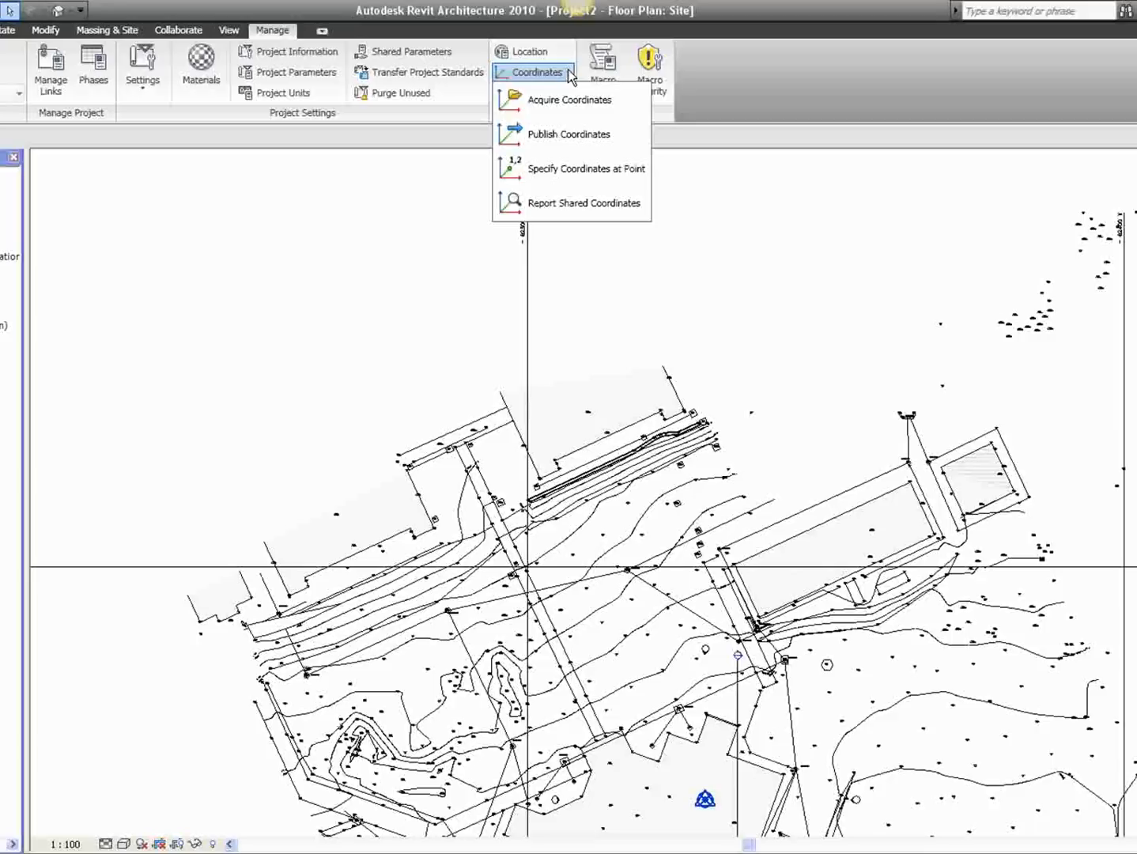
mouse_move(586, 169)
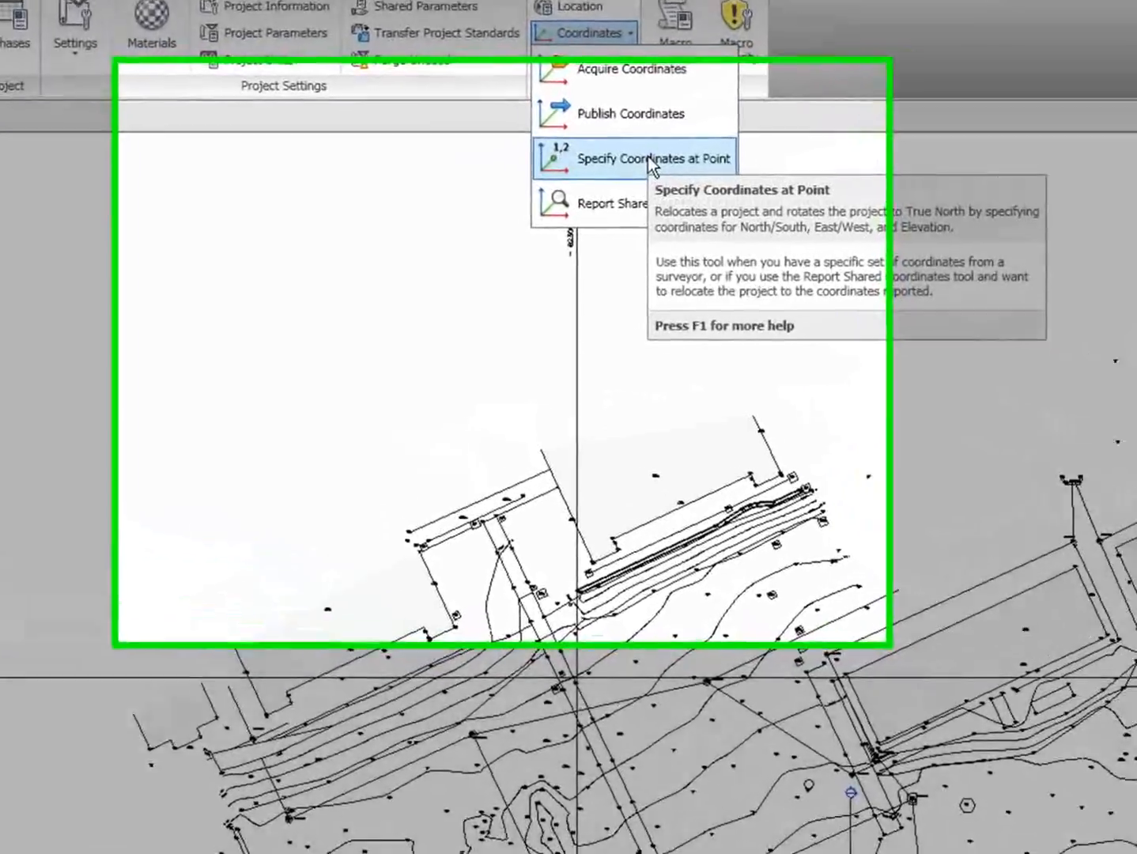
left_click(652, 157)
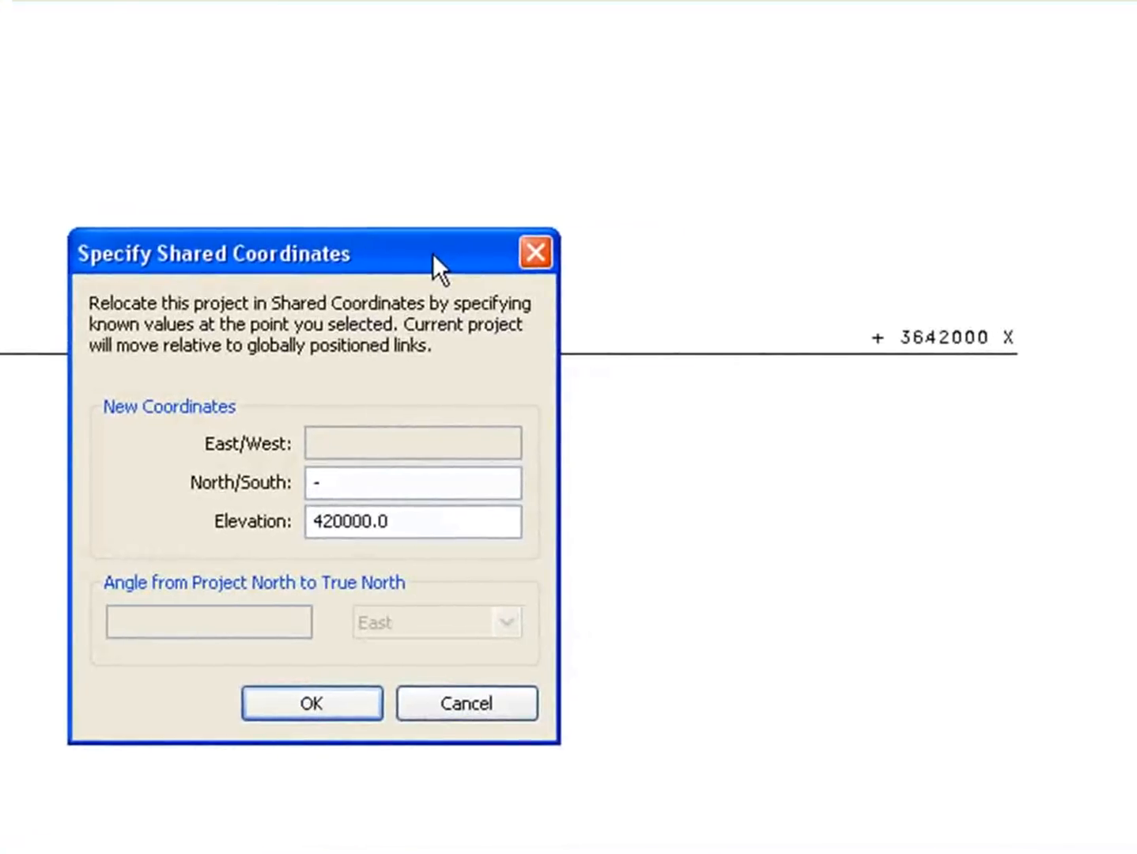
mouse_move(915, 287)
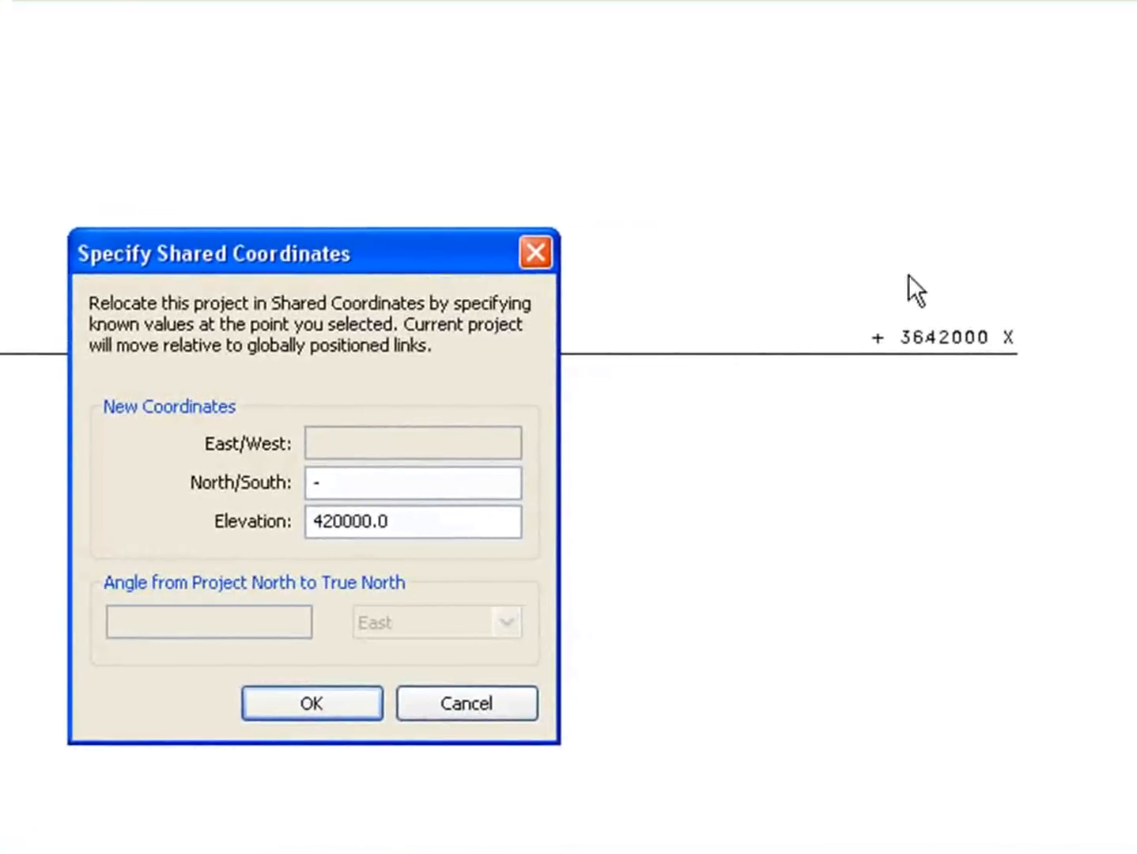
type("3642000")
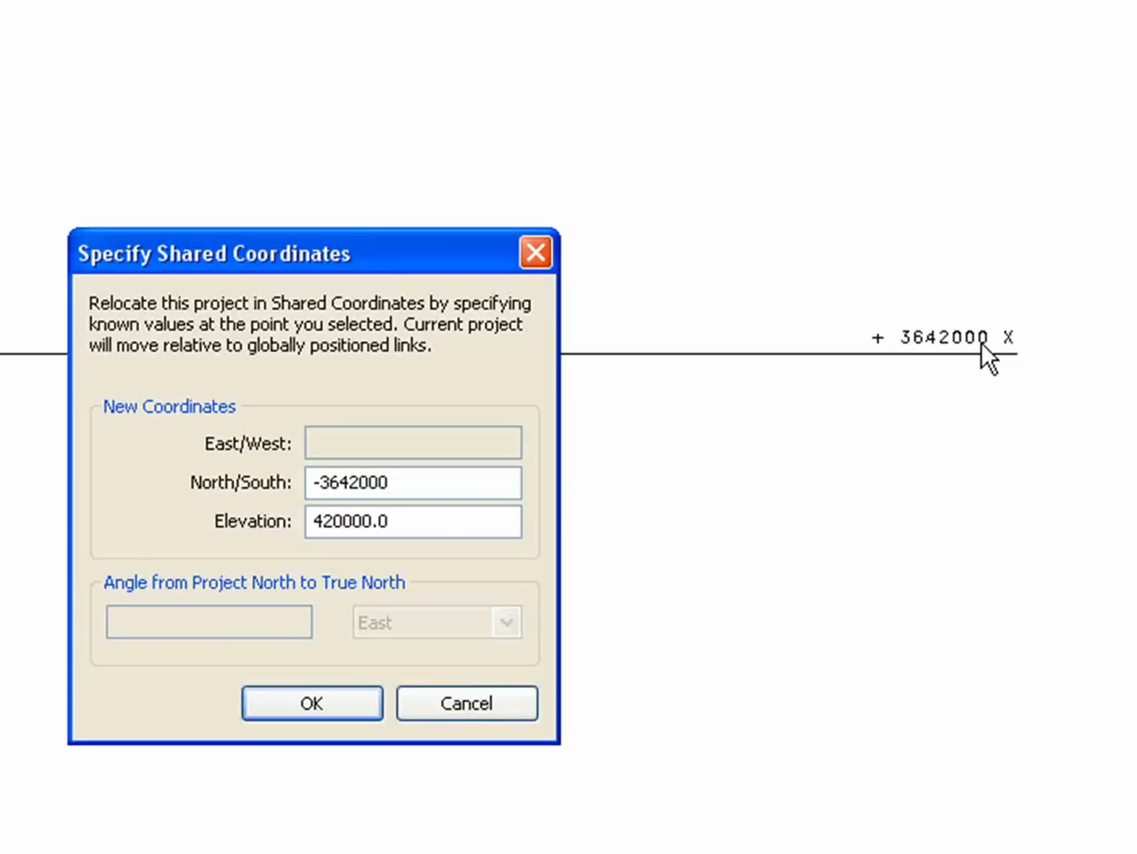
left_click(413, 483)
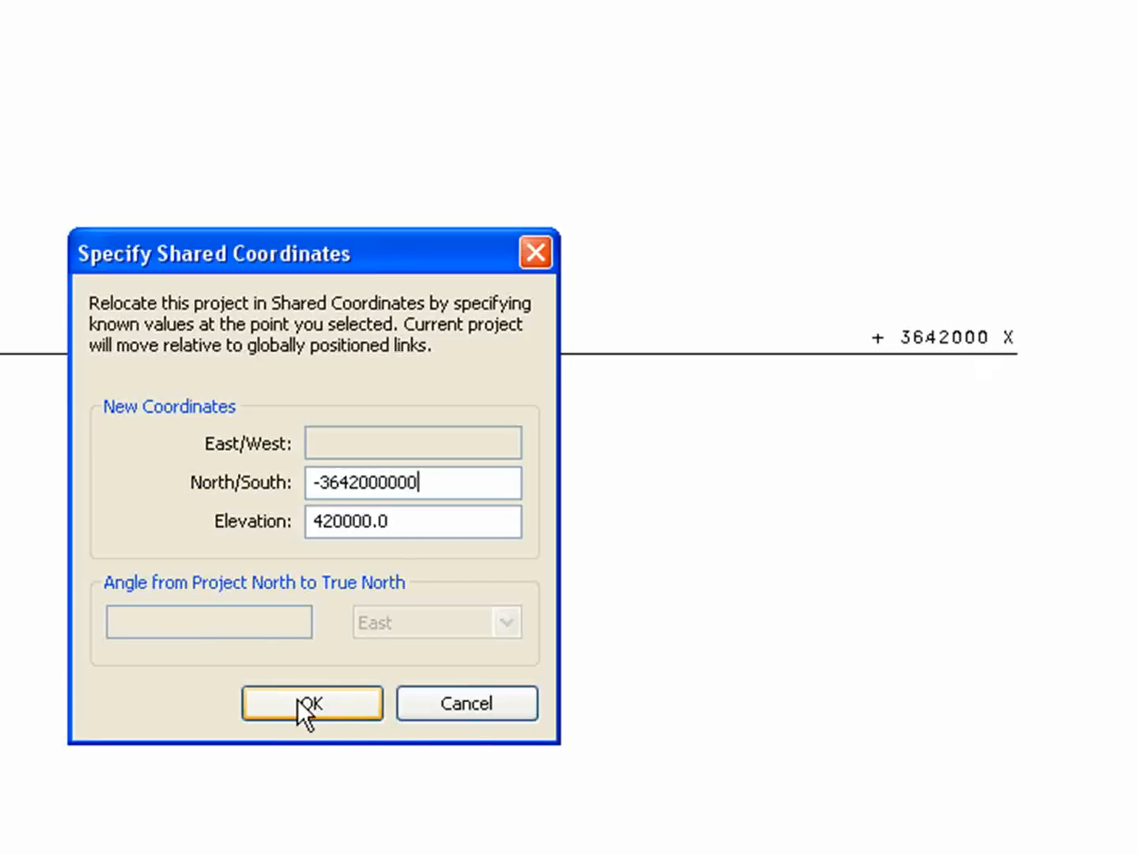
left_click(312, 703)
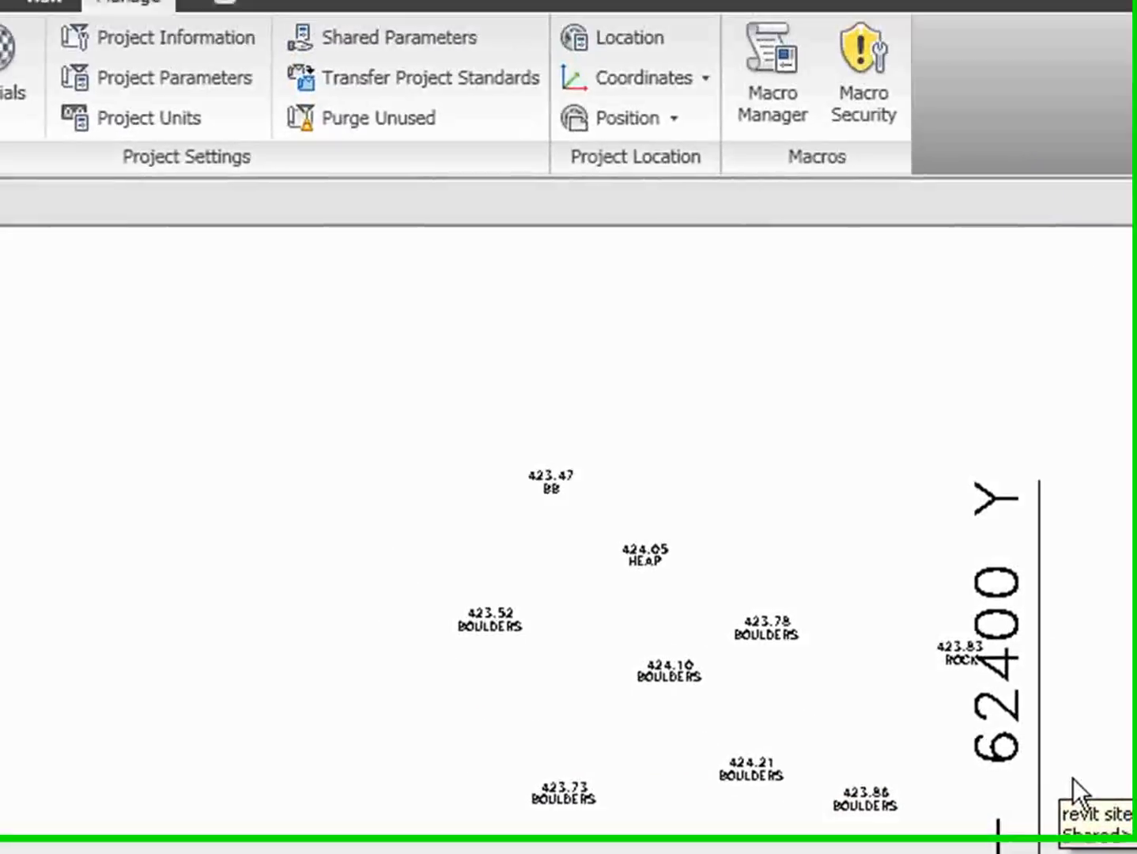
Pick a point on the 62400 Y line and set its East/West to 62400.
left_click(641, 79)
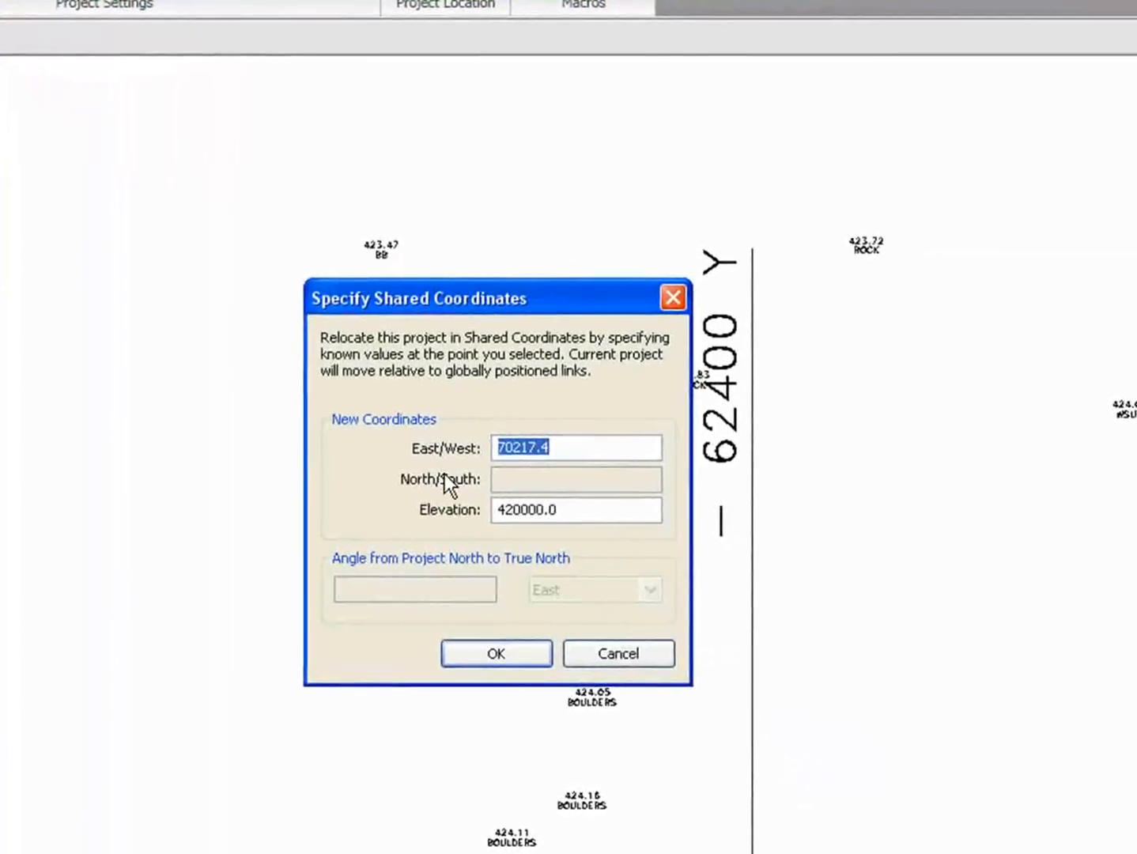
type("62400")
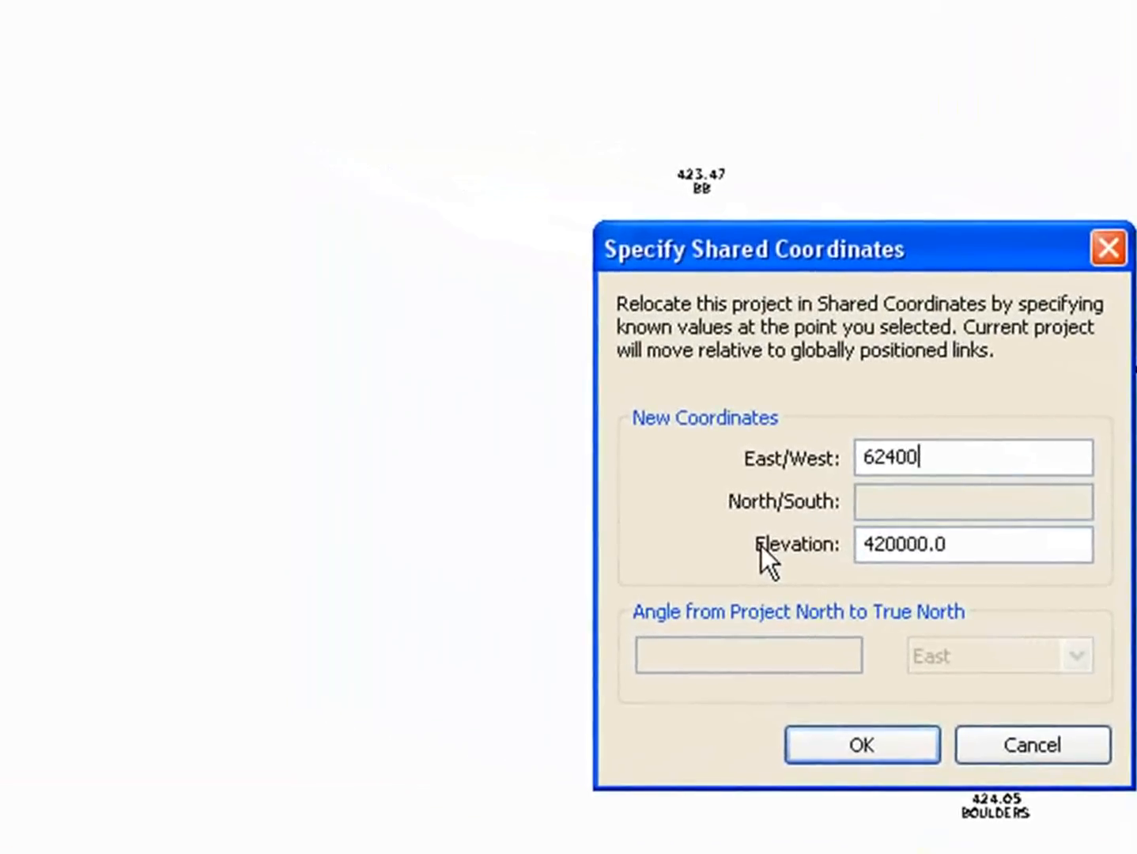
left_click(862, 744)
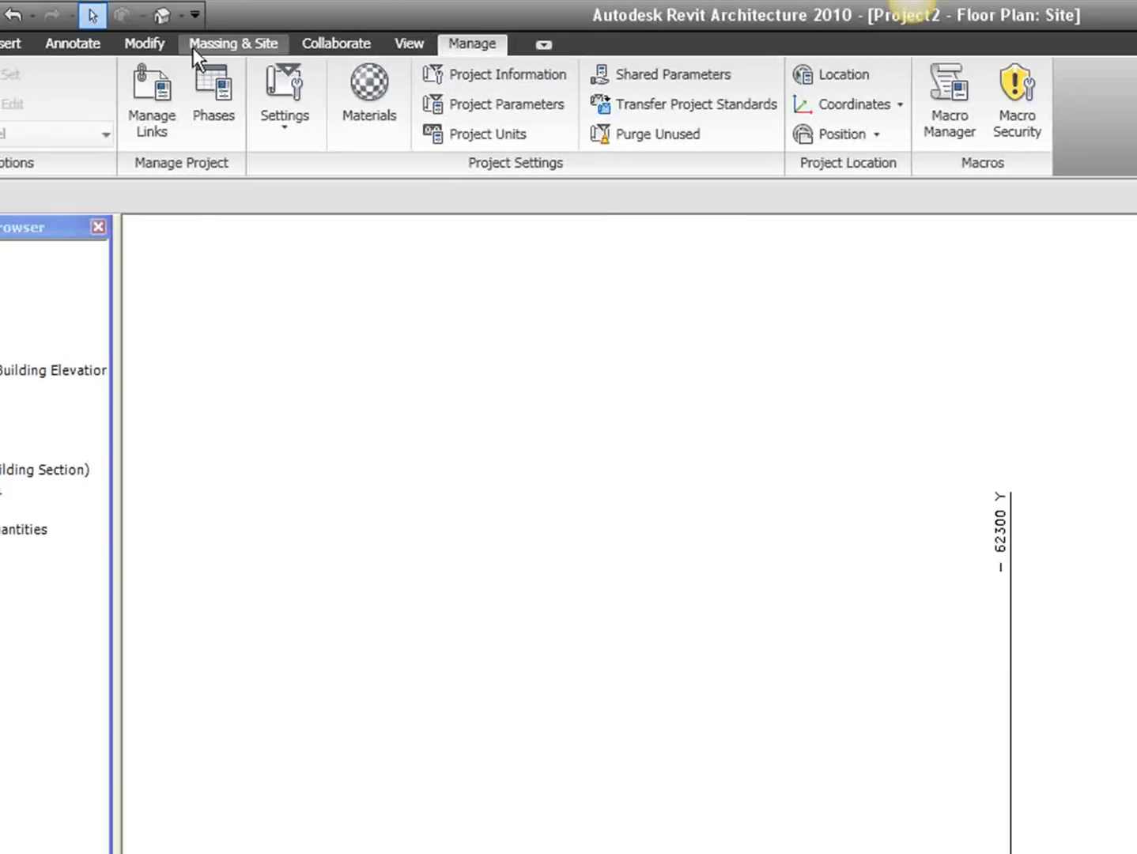
Switch to the Annotate tab and choose Spot Coordinate from the Dimension panel.
left_click(72, 43)
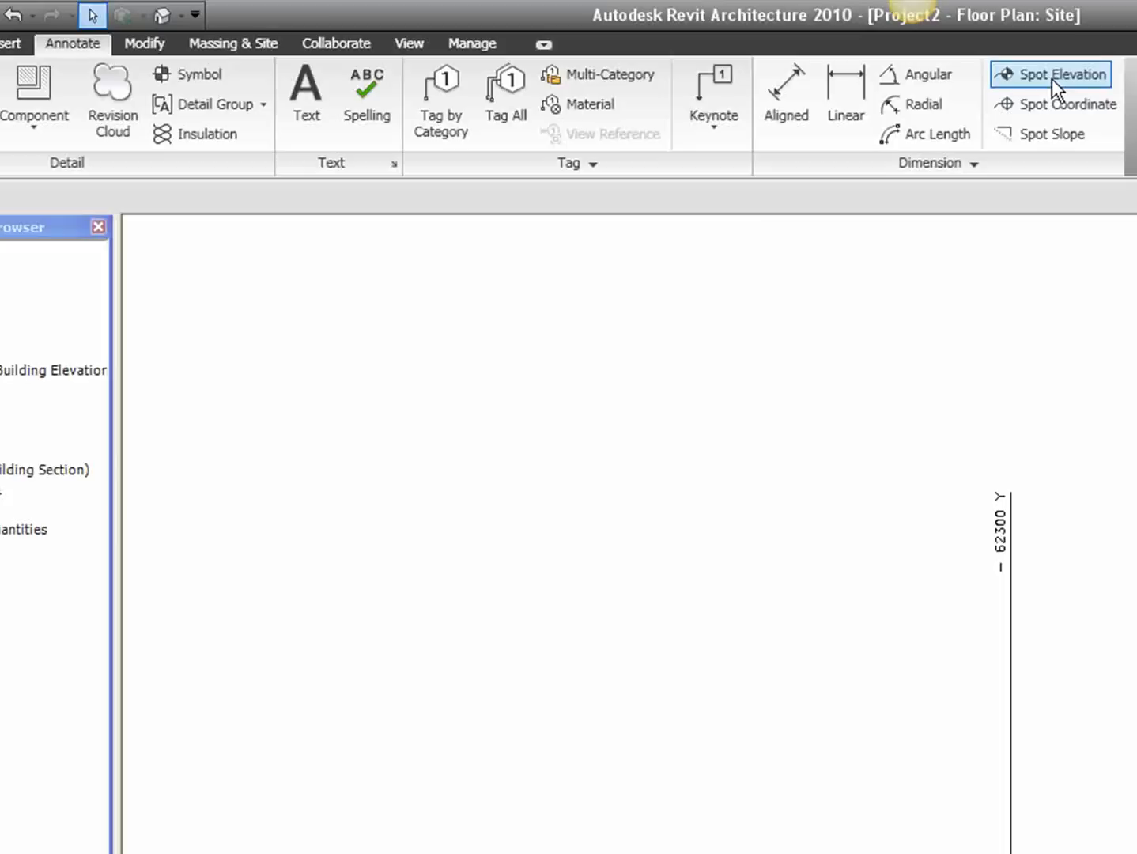
left_click(1051, 103)
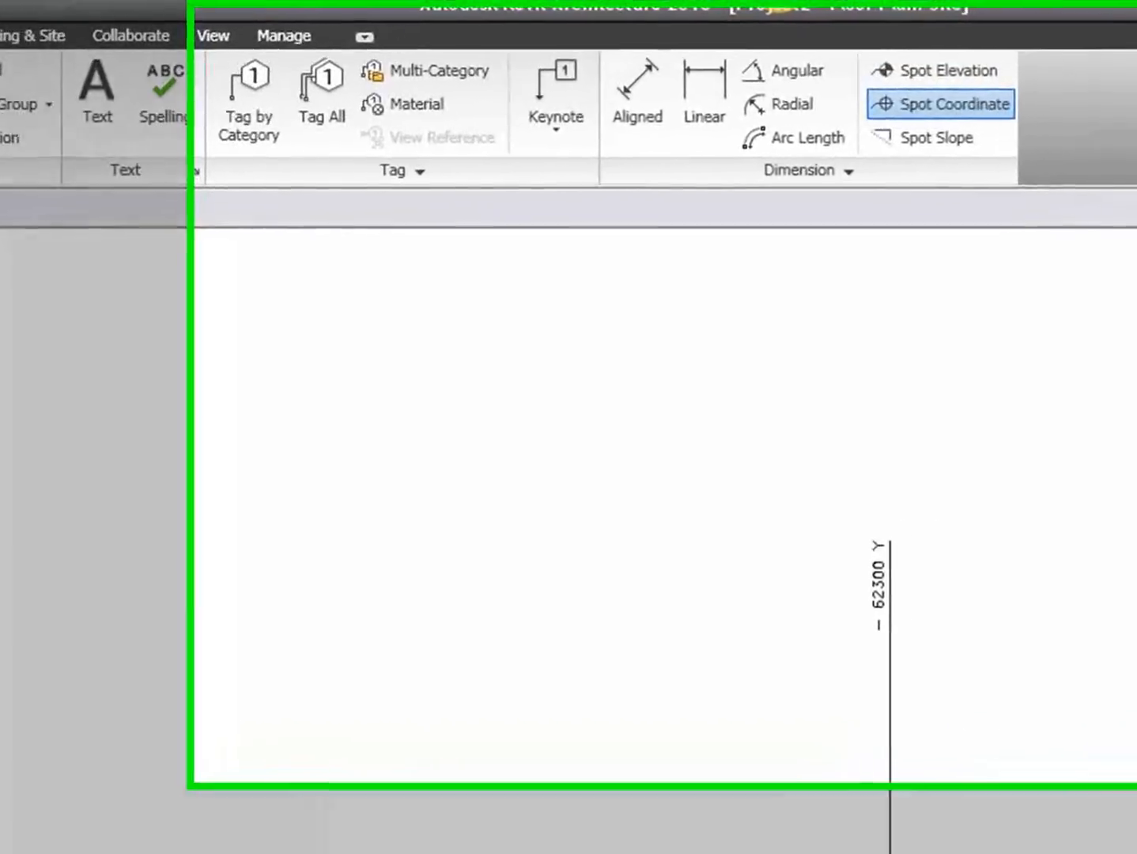
left_click(939, 103)
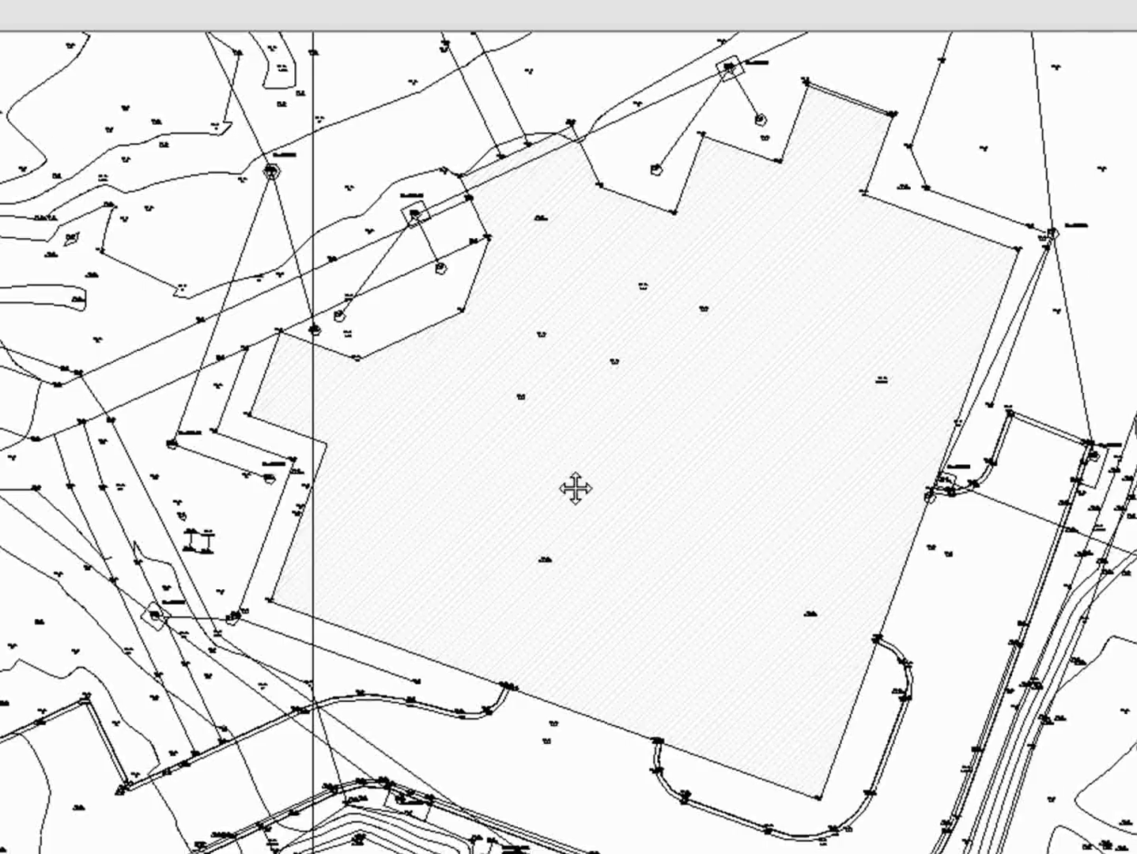
scroll("up", 3)
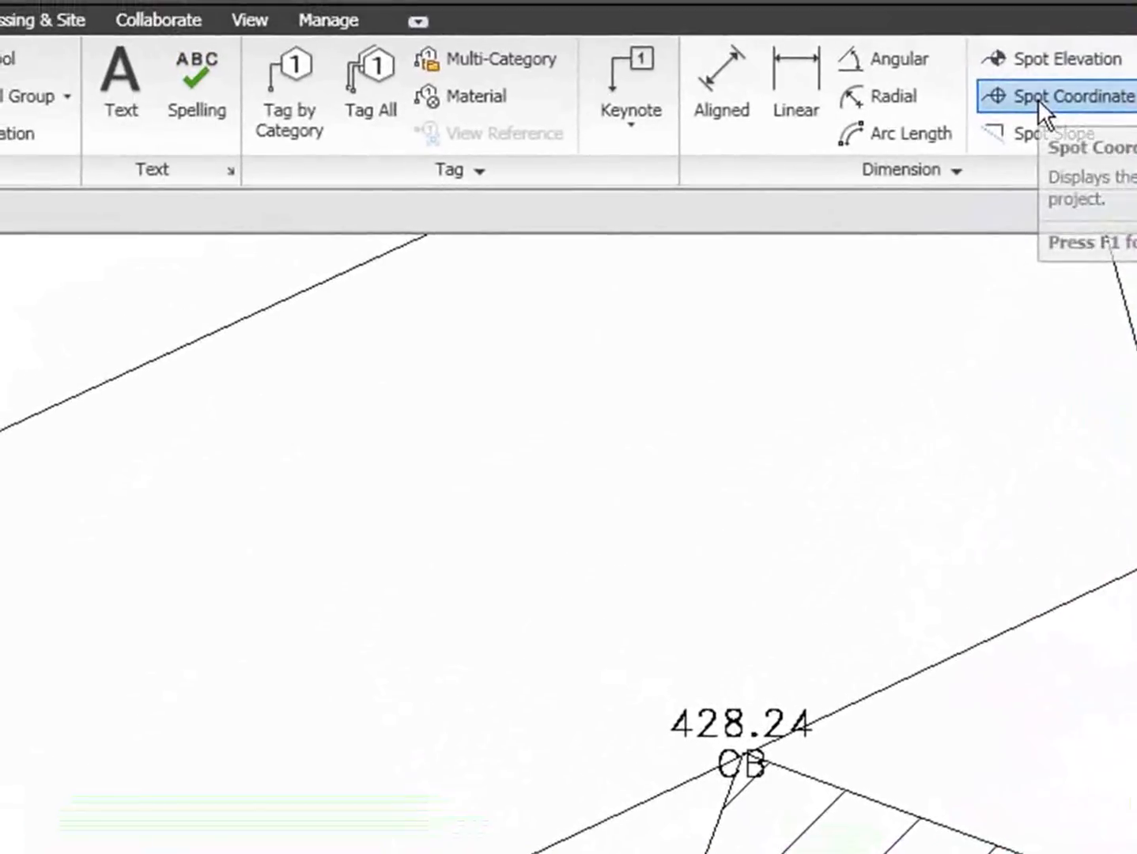
left_click(1068, 96)
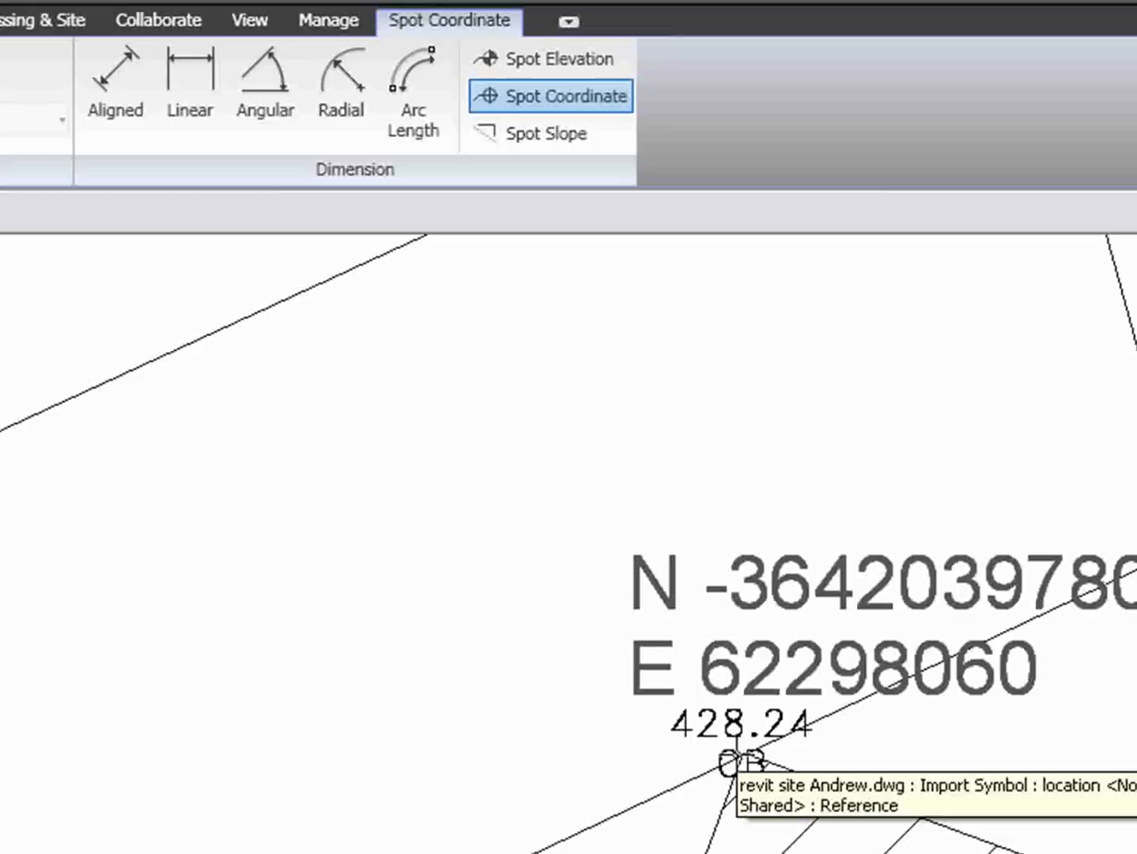